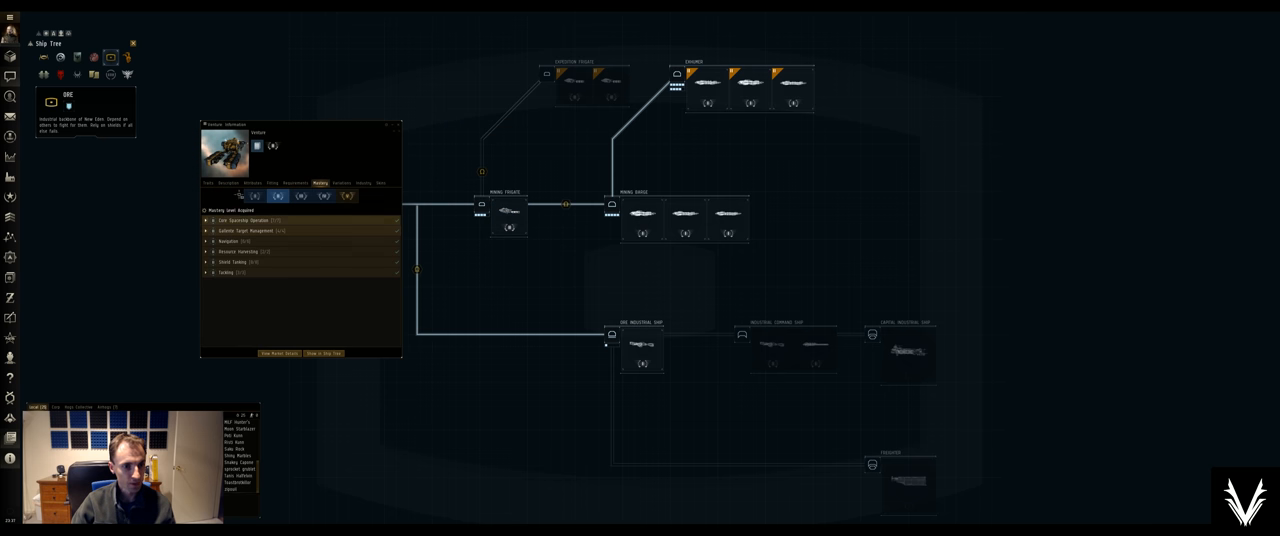
# Show the mining ship's Attributes statistics in its info window
pyautogui.click(252, 184)
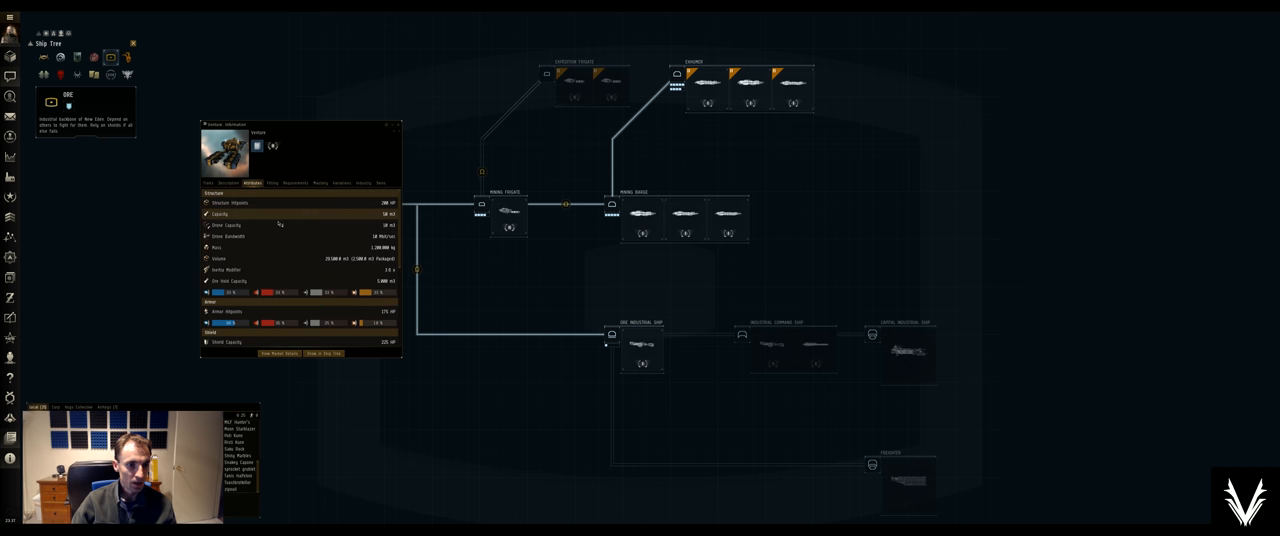
pyautogui.moveTo(256, 284)
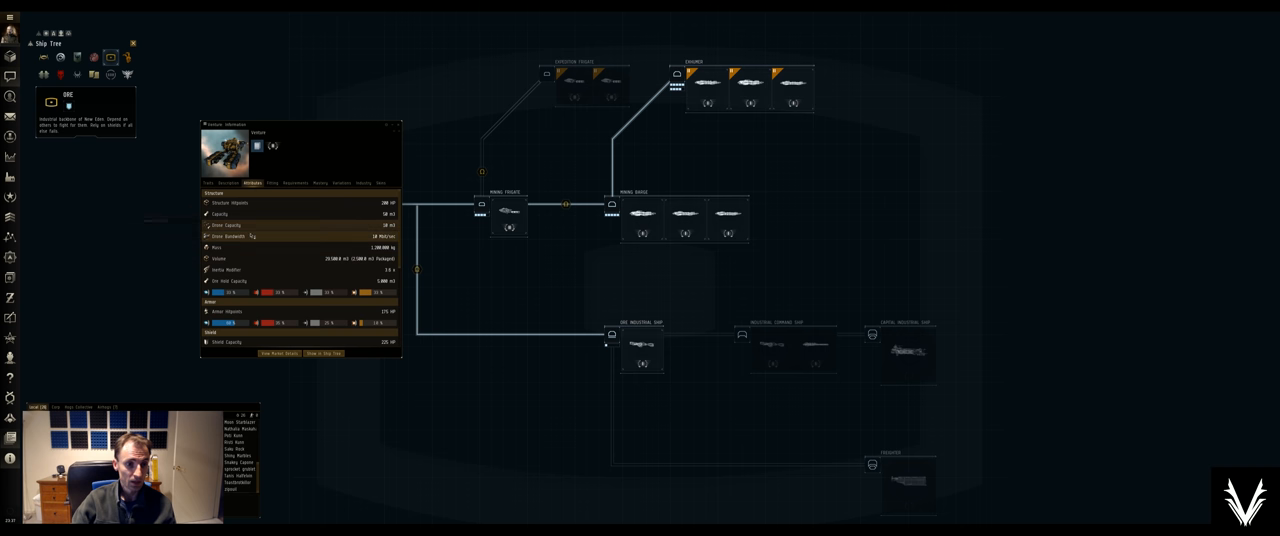
pyautogui.moveTo(248, 238)
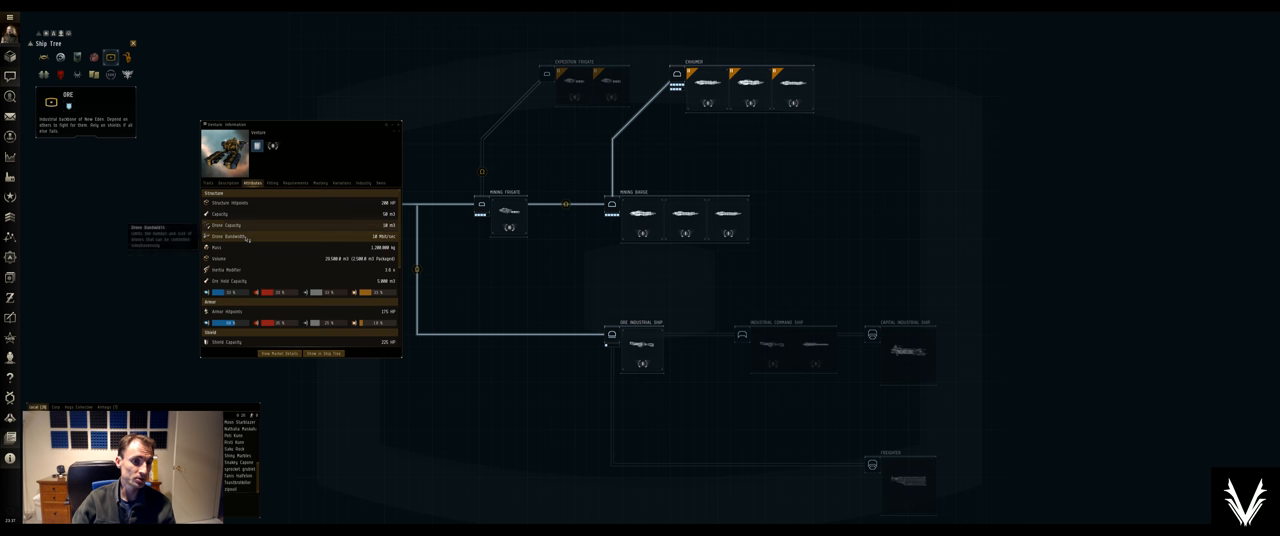
pyautogui.moveTo(228, 224)
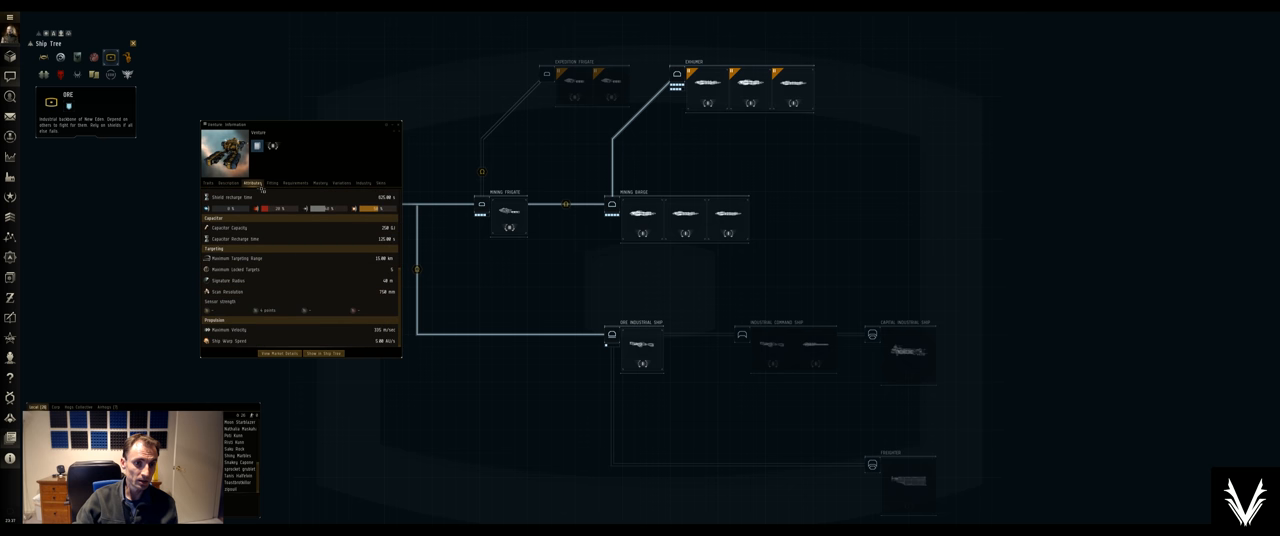
pyautogui.moveTo(510, 170)
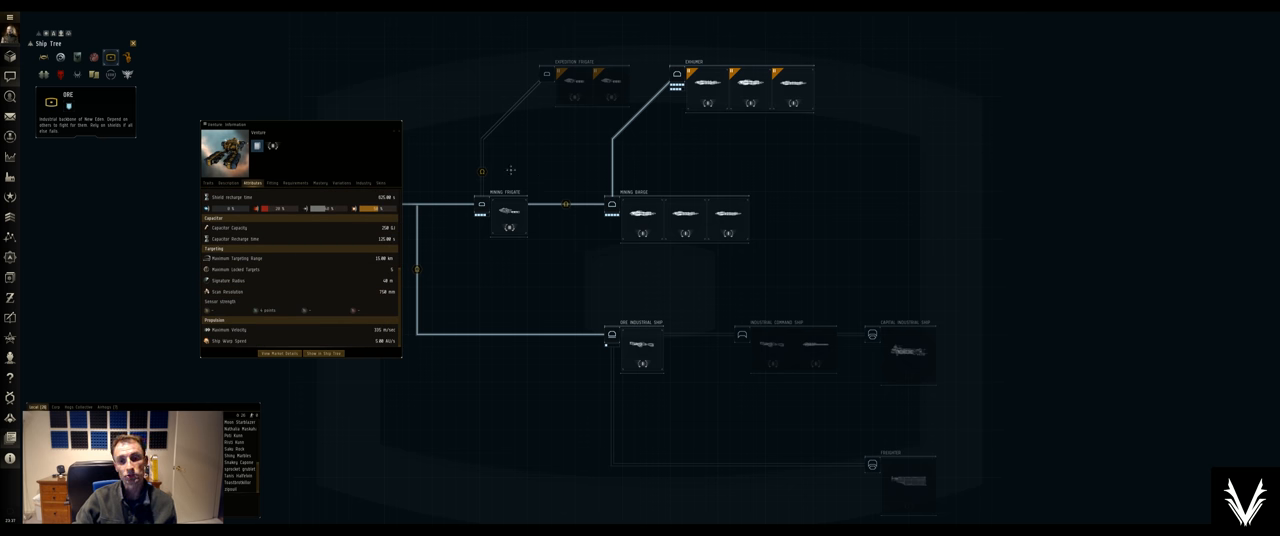
# Close the ship's info window, leaving the mining and industrial ship tree visible
pyautogui.click(396, 114)
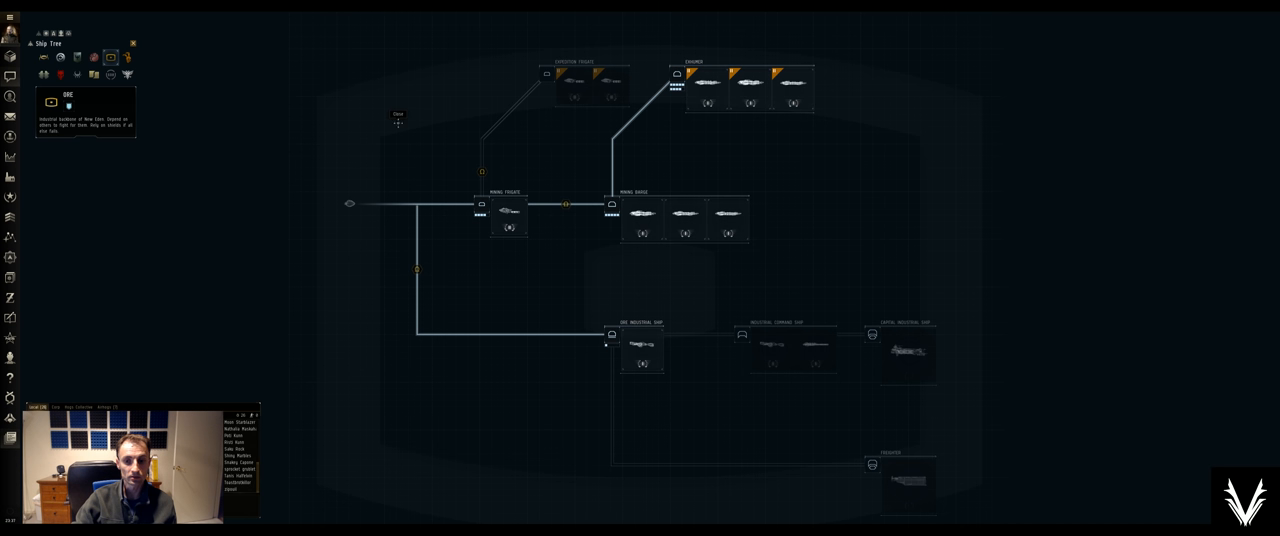
pyautogui.moveTo(640, 216)
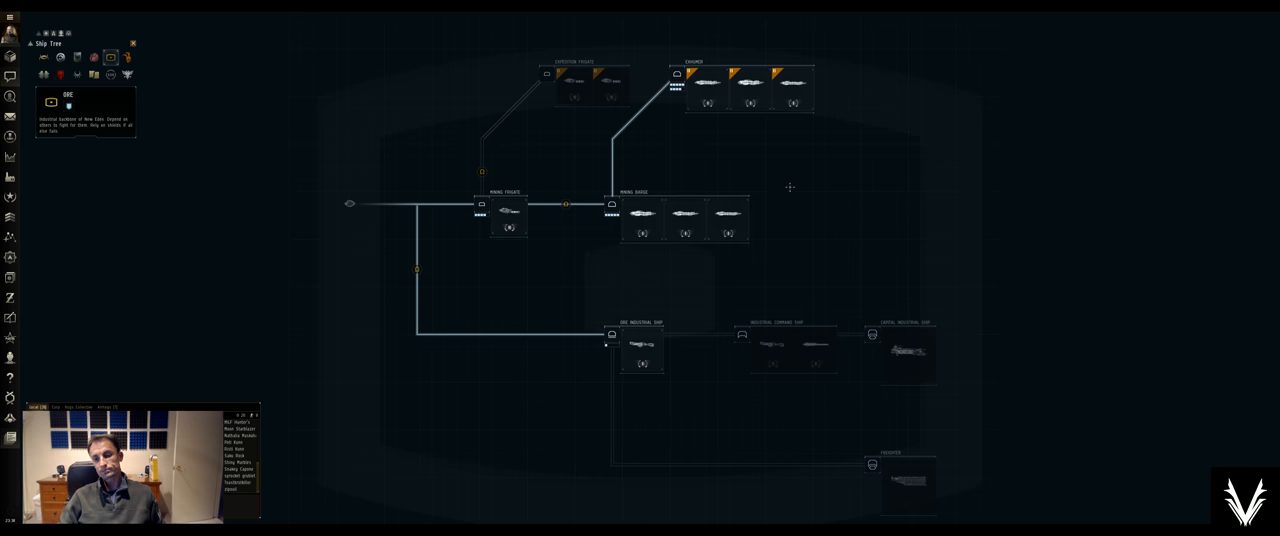
pyautogui.moveTo(904, 350)
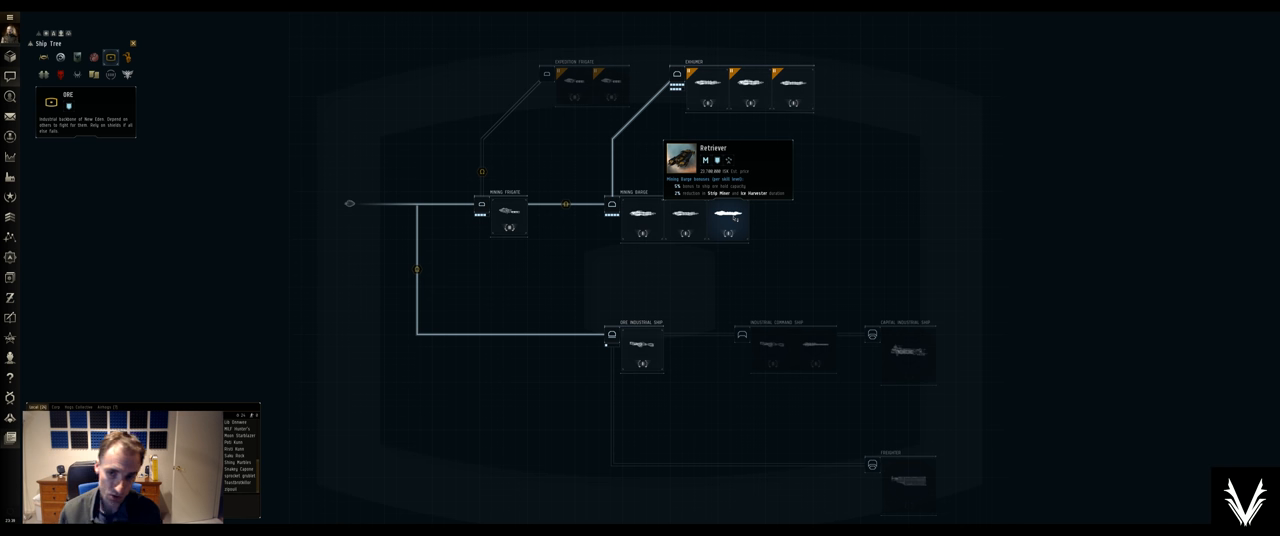
pyautogui.moveTo(644, 216)
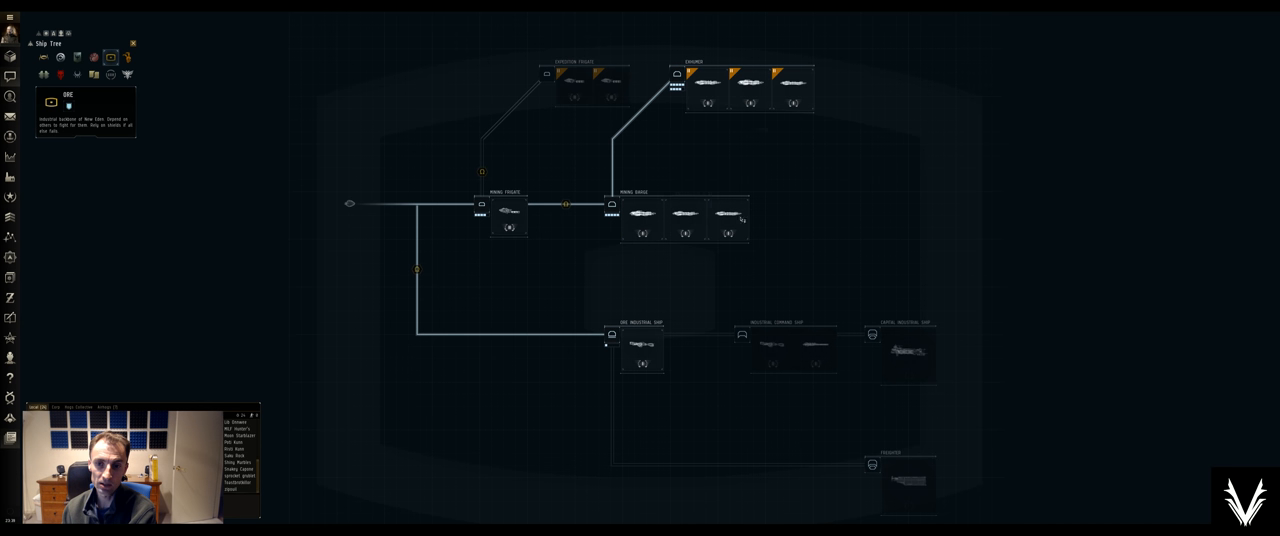
pyautogui.moveTo(728, 216)
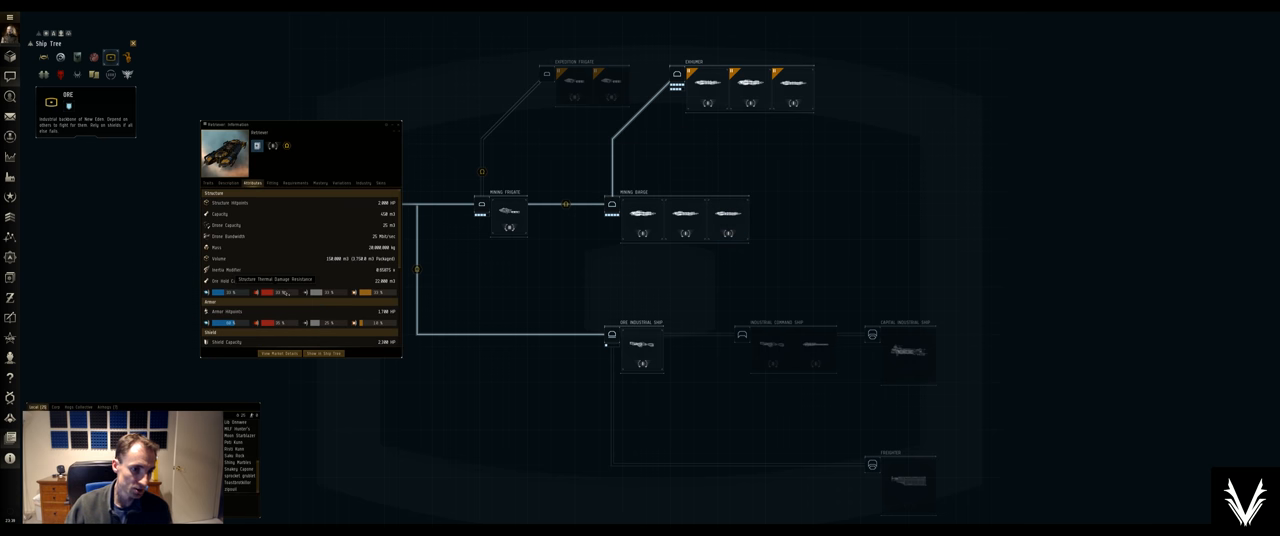
pyautogui.moveTo(230, 280)
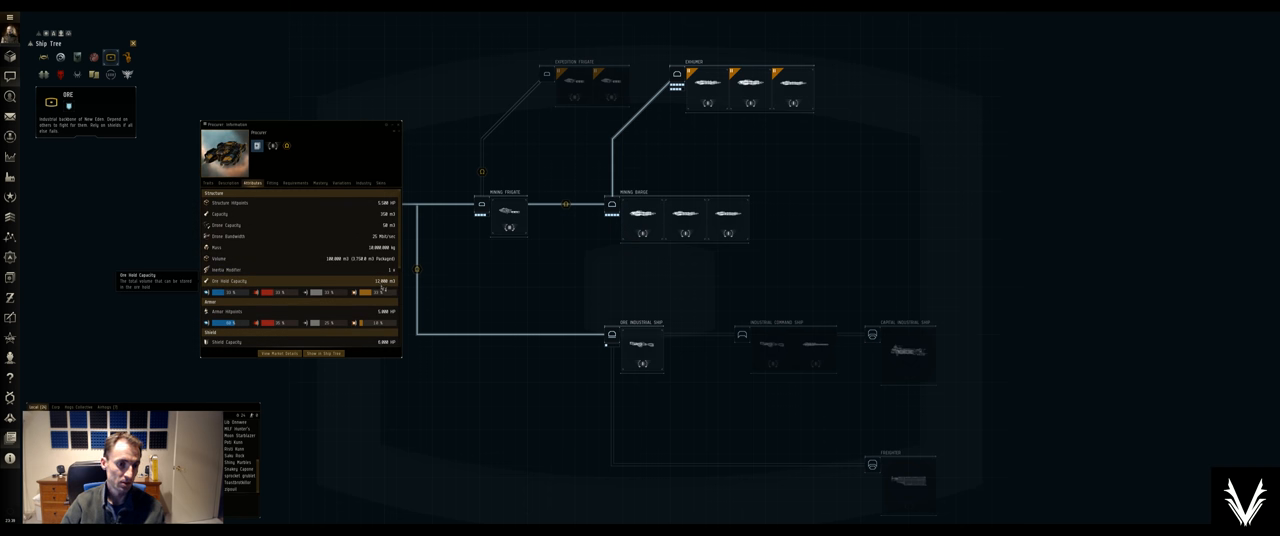
pyautogui.moveTo(728, 228)
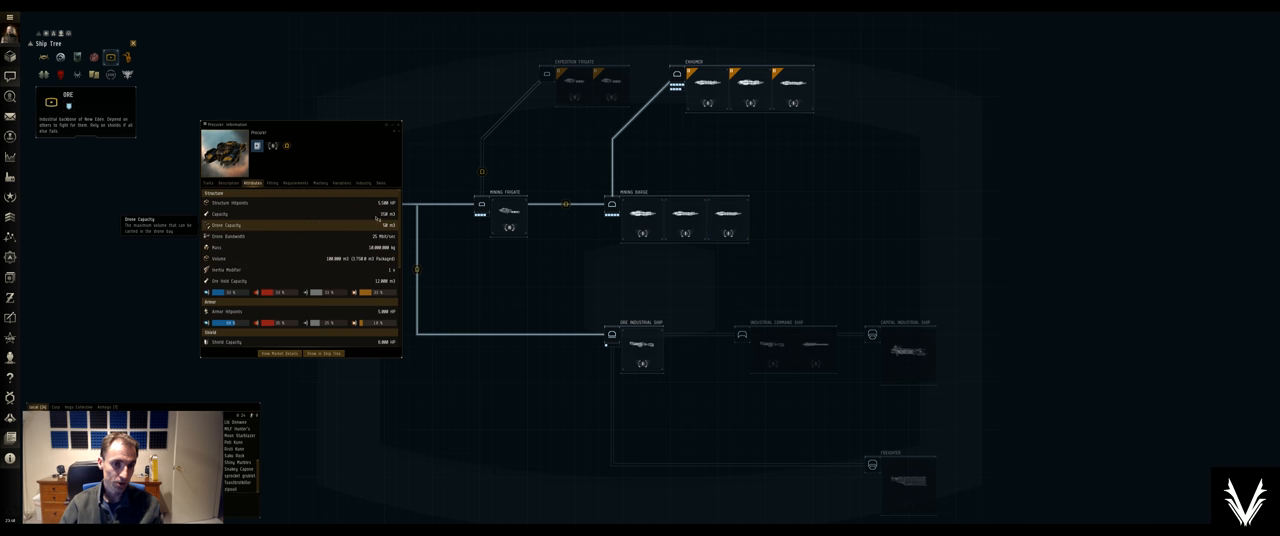
pyautogui.moveTo(692, 212)
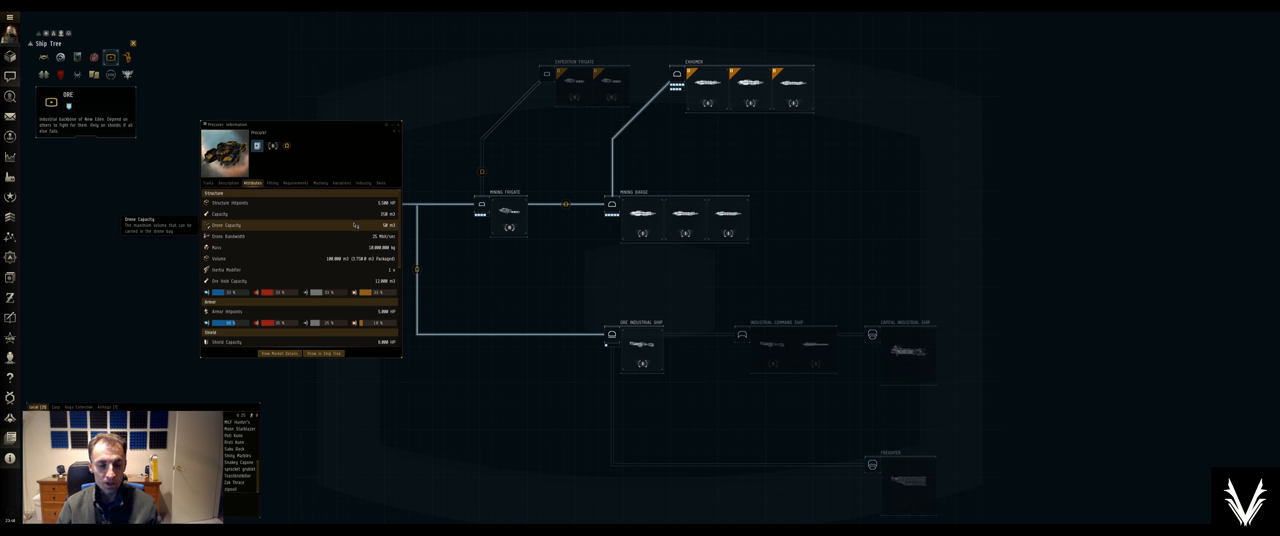
# Scroll the second ship's attributes down to its lower capacity figures
pyautogui.scroll(-3)
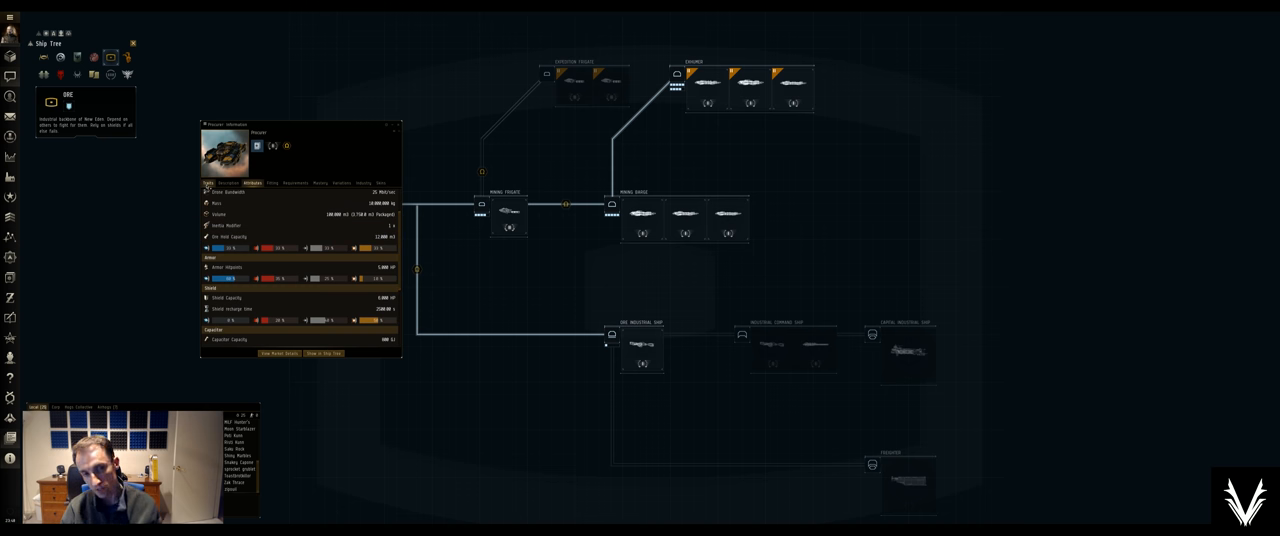
pyautogui.moveTo(452, 144)
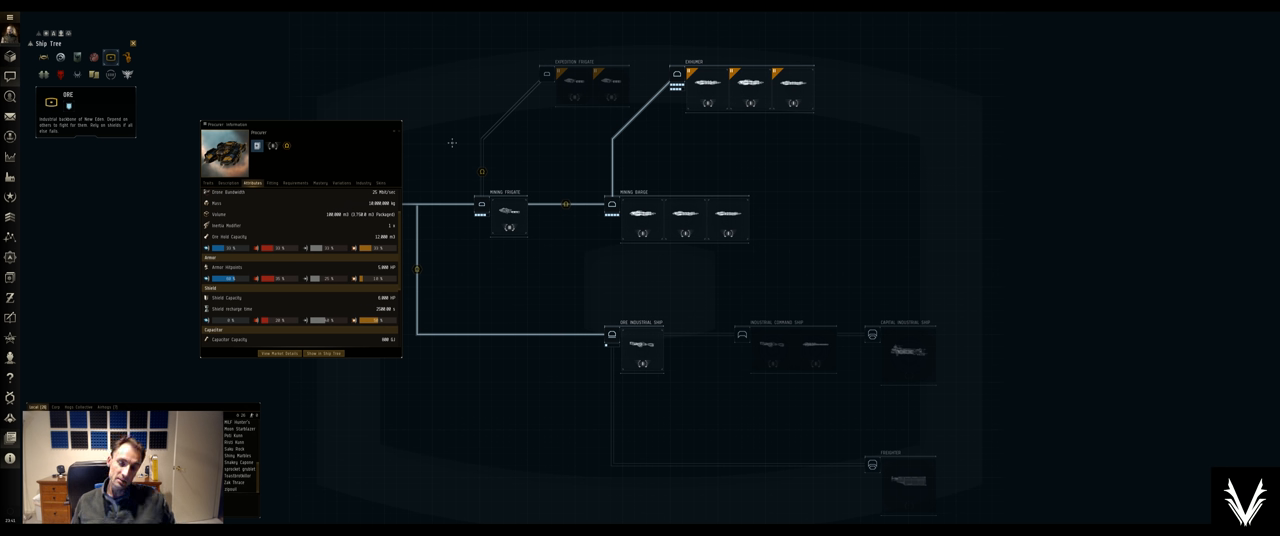
pyautogui.moveTo(728, 220)
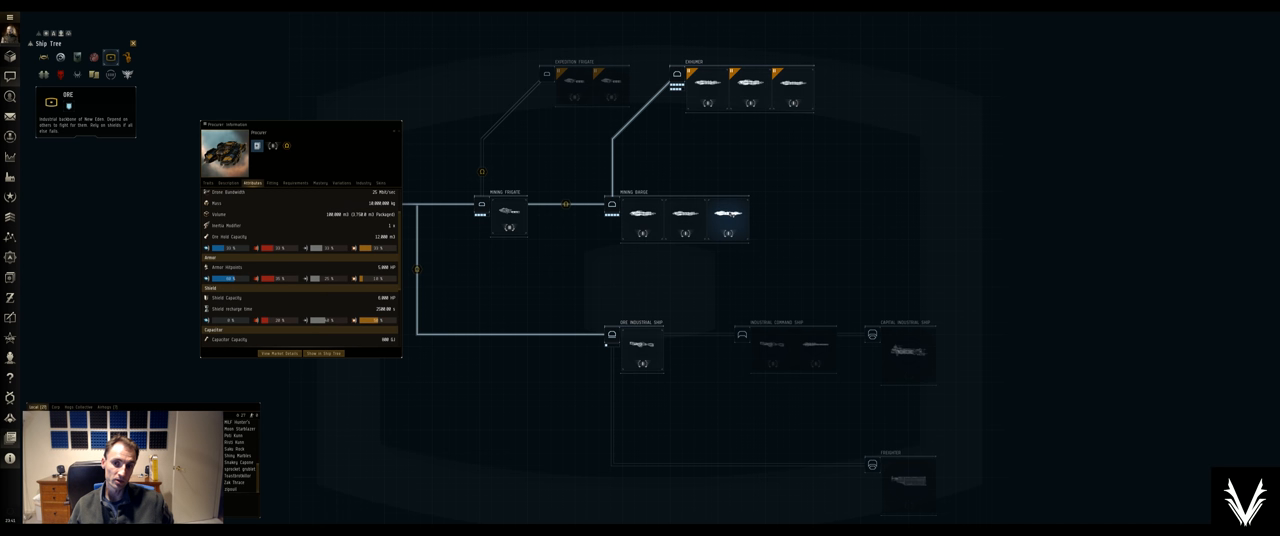
pyautogui.moveTo(644, 216)
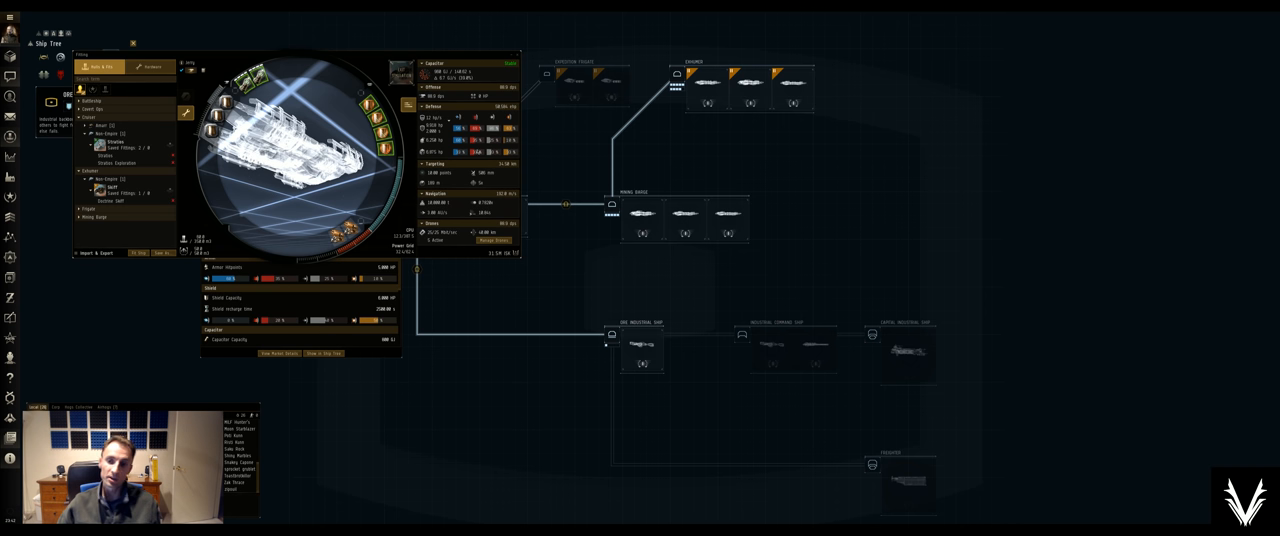
pyautogui.moveTo(728, 216)
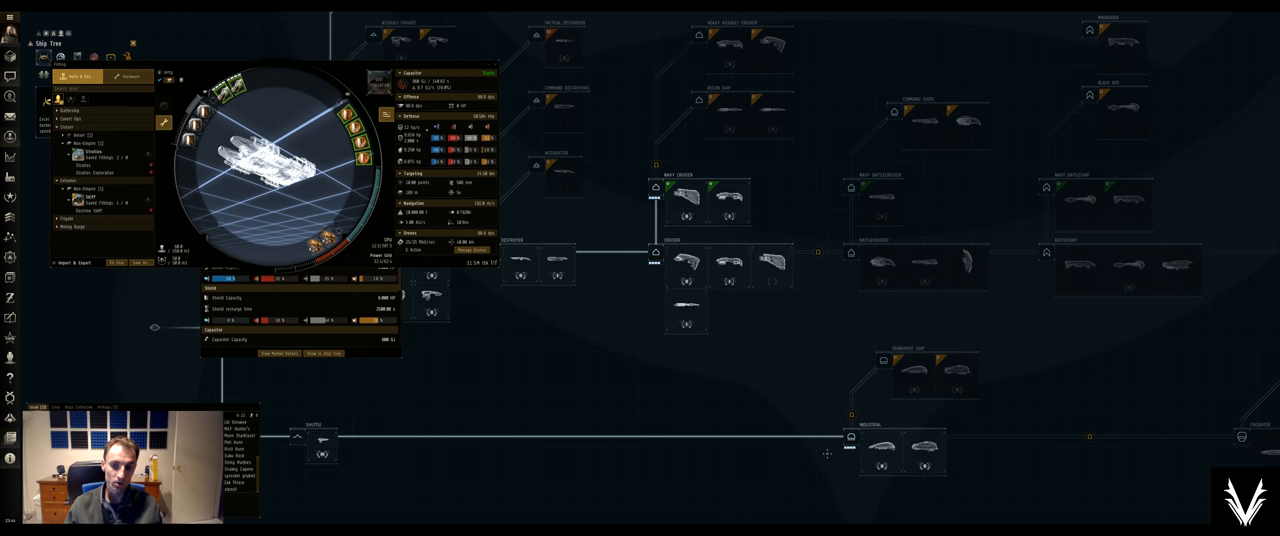
pyautogui.moveTo(924, 452)
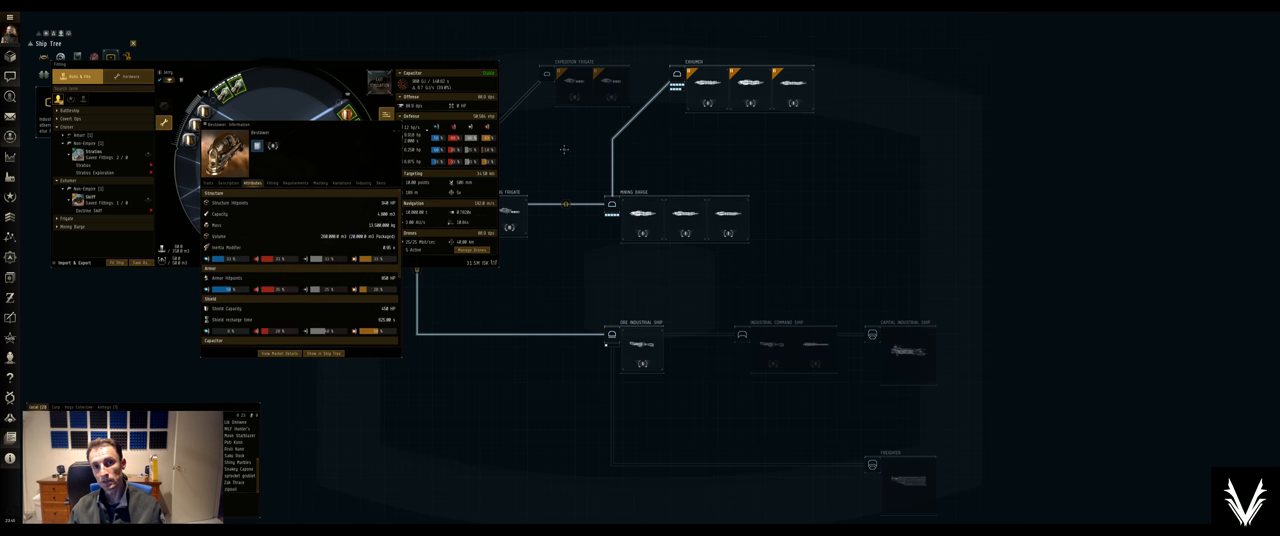
pyautogui.moveTo(580, 220)
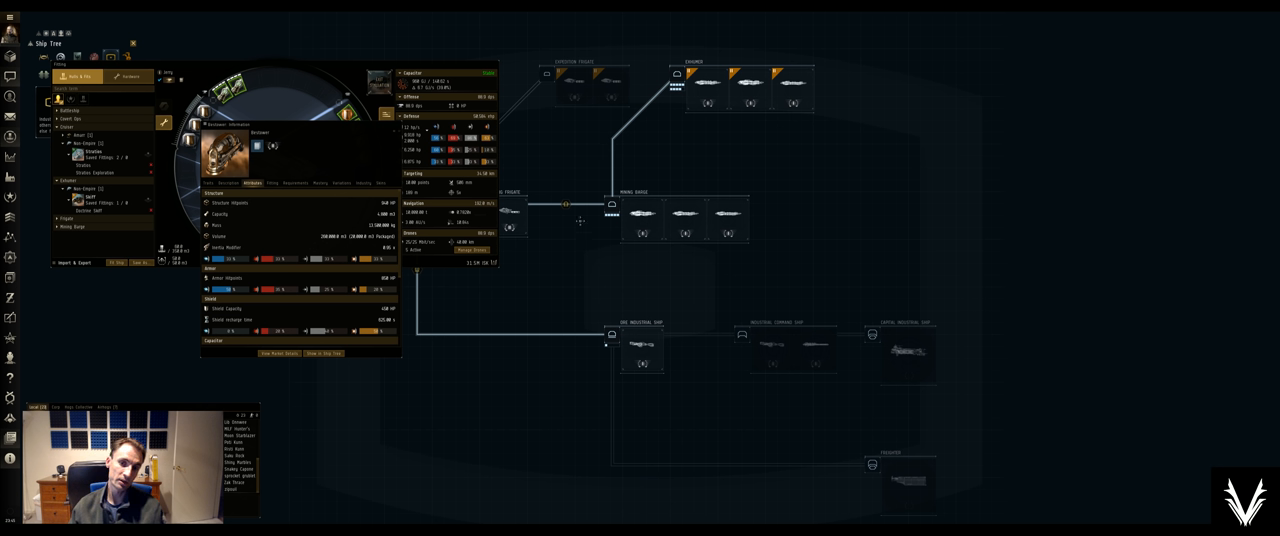
pyautogui.moveTo(764, 208)
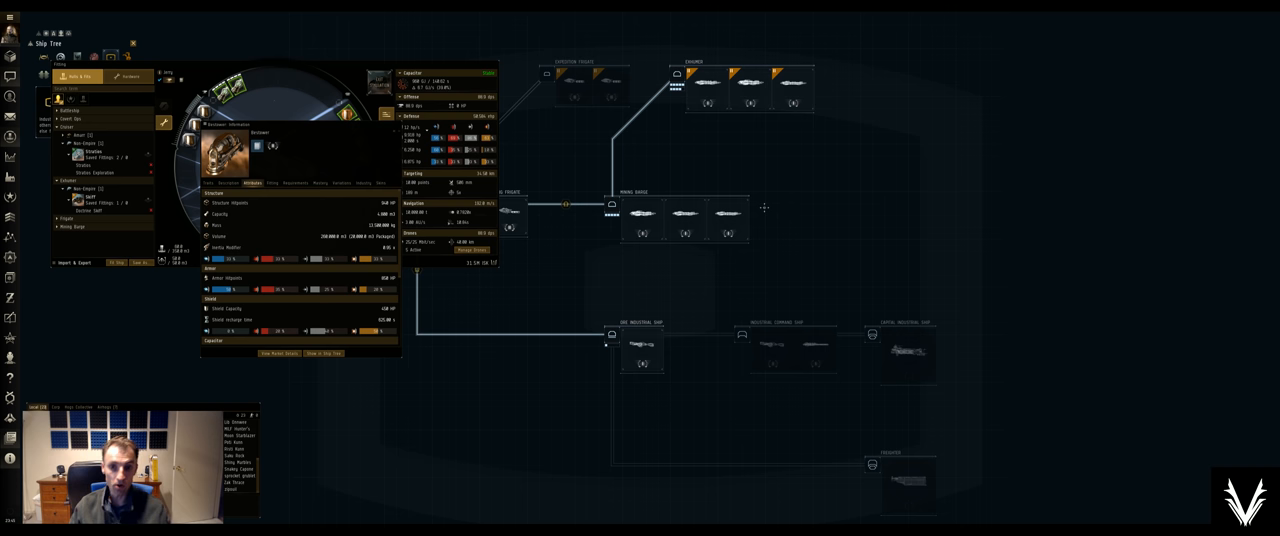
pyautogui.moveTo(640, 216)
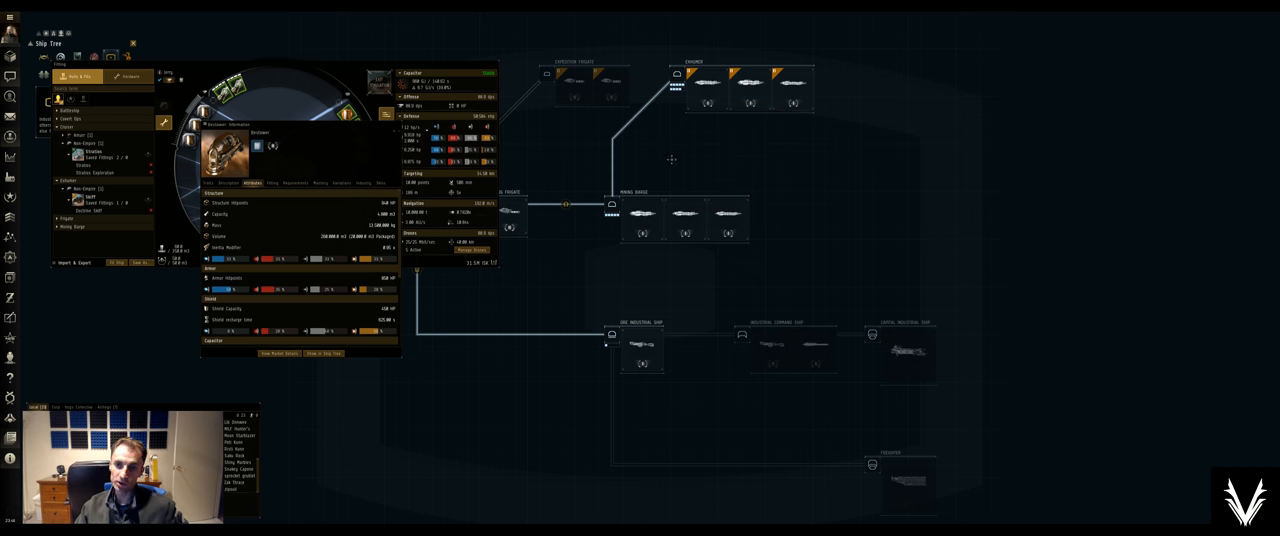
pyautogui.moveTo(640, 216)
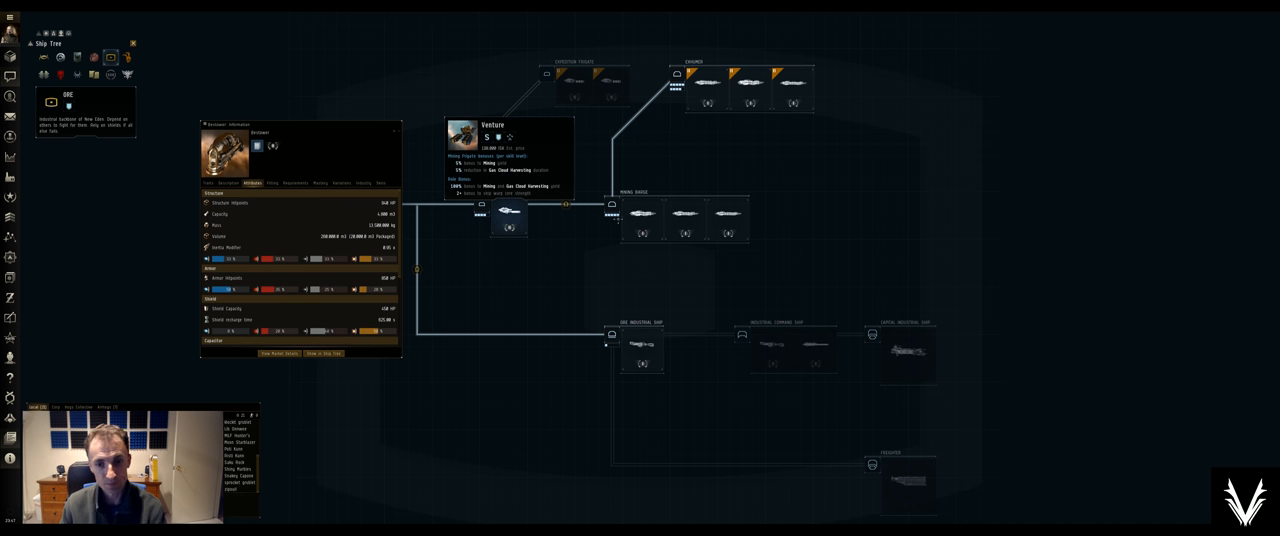
pyautogui.click(642, 216)
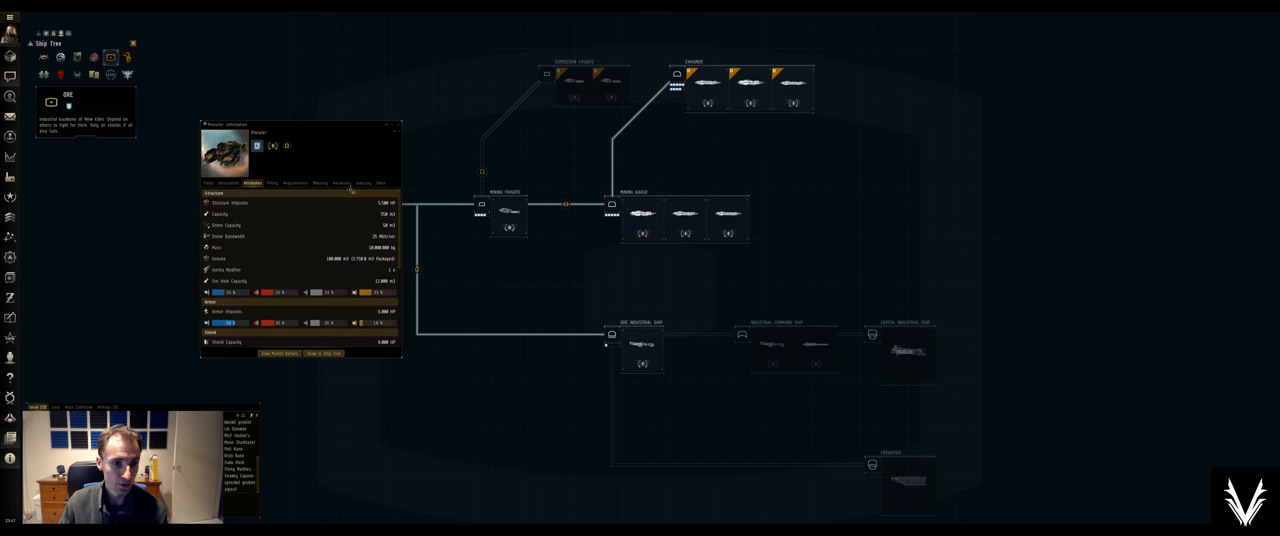
pyautogui.moveTo(228, 224)
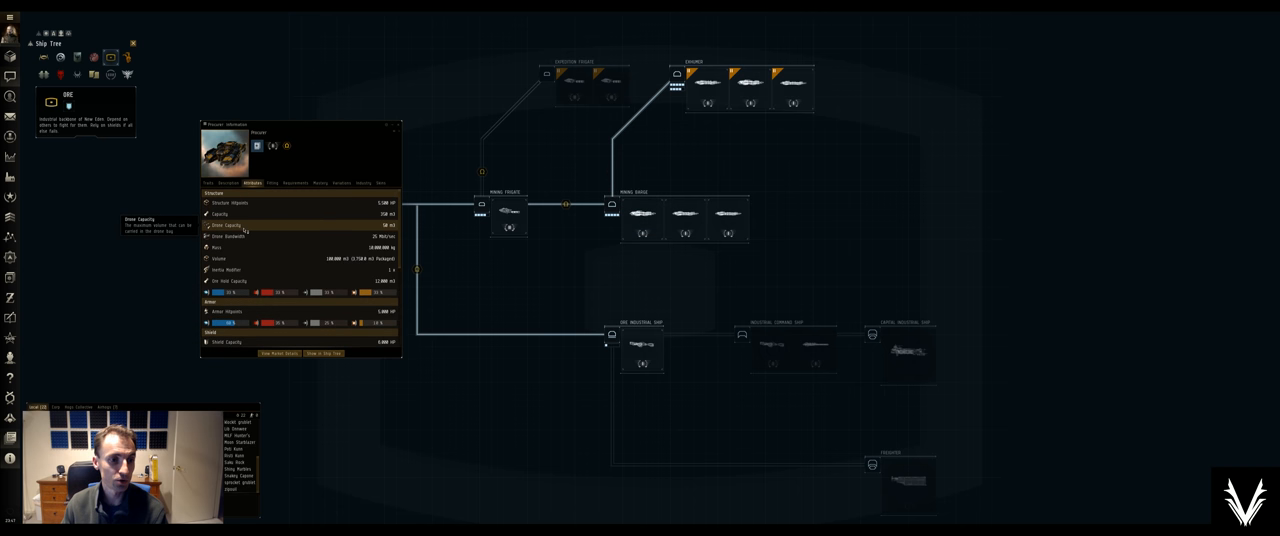
pyautogui.moveTo(228, 236)
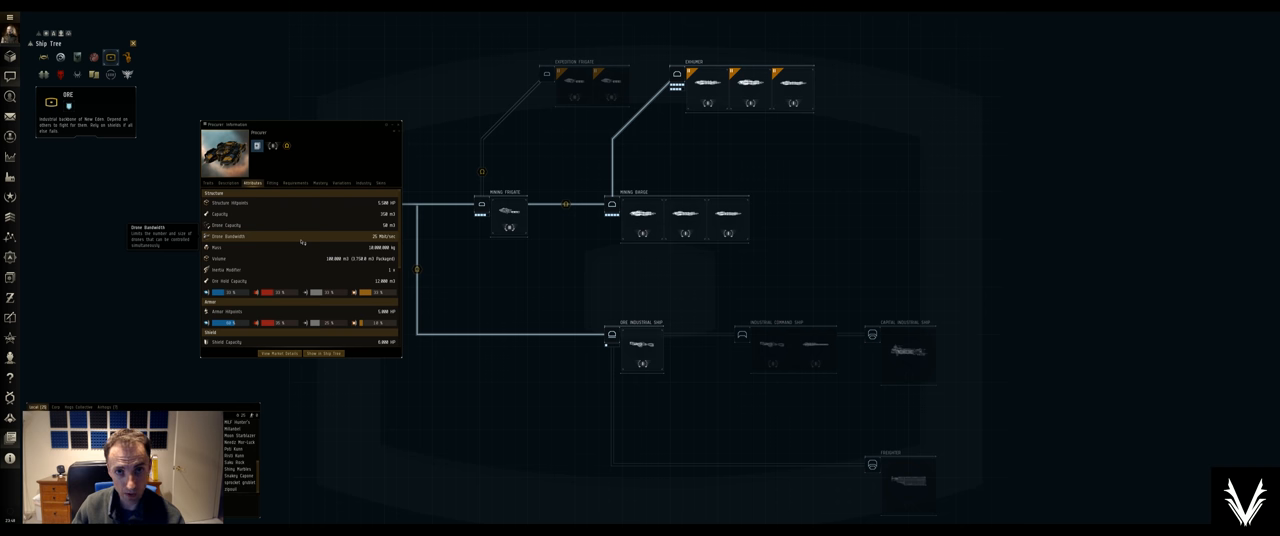
pyautogui.moveTo(716, 90)
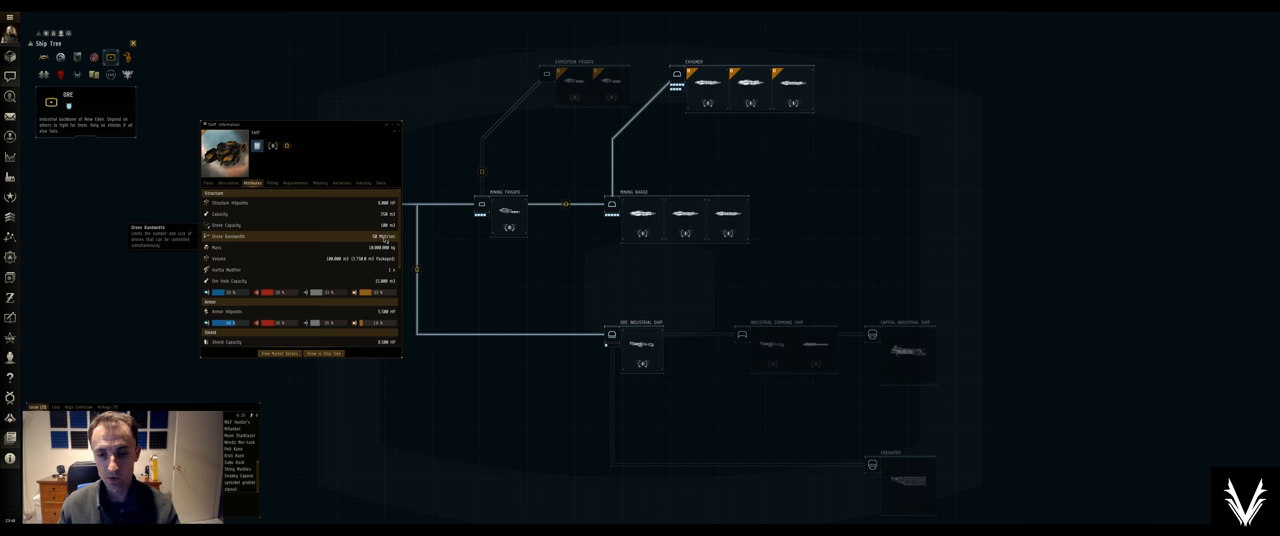
pyautogui.moveTo(642, 216)
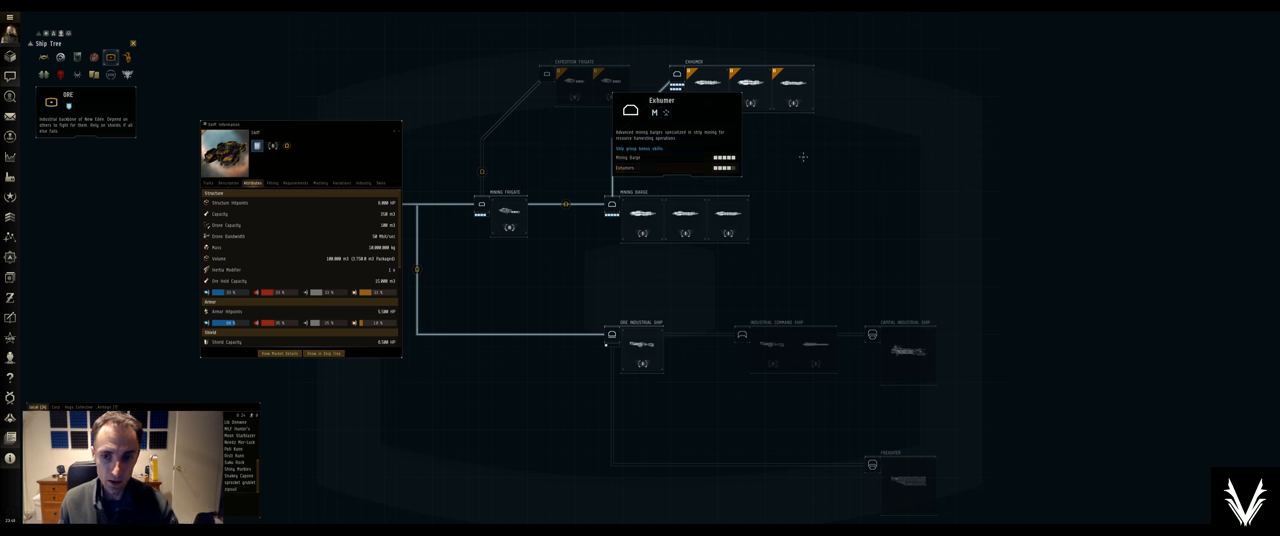
pyautogui.moveTo(728, 76)
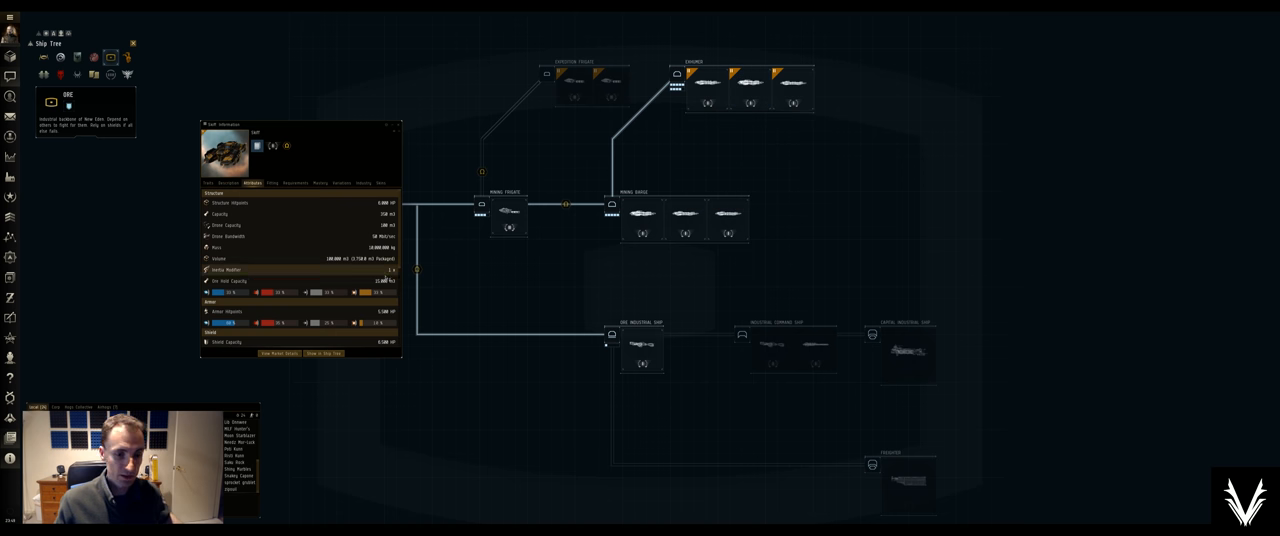
pyautogui.moveTo(224, 280)
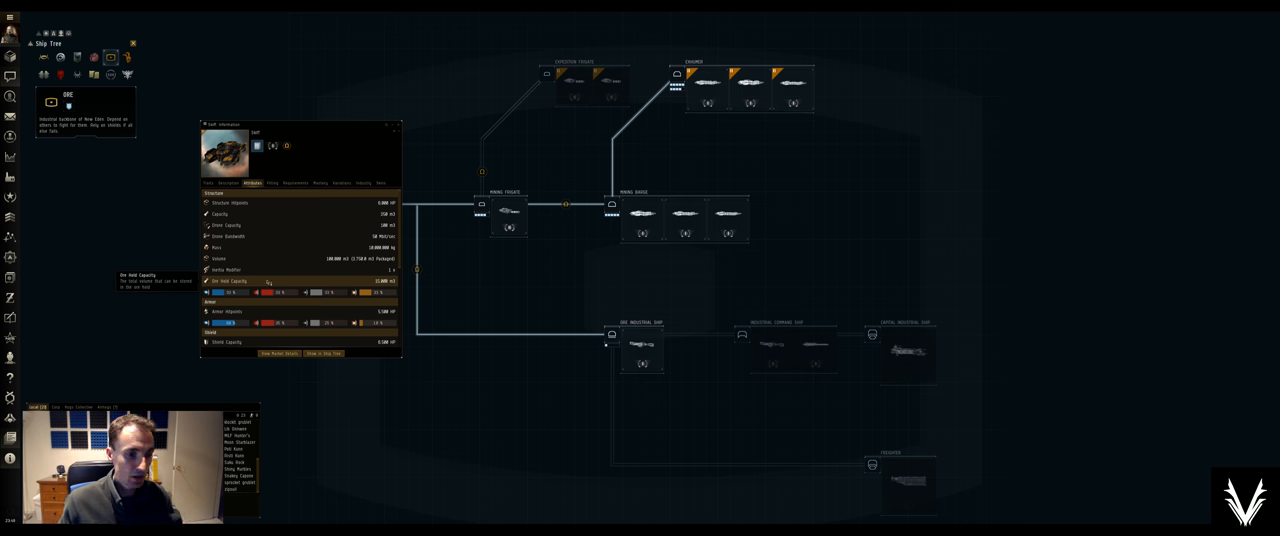
pyautogui.scroll(-3)
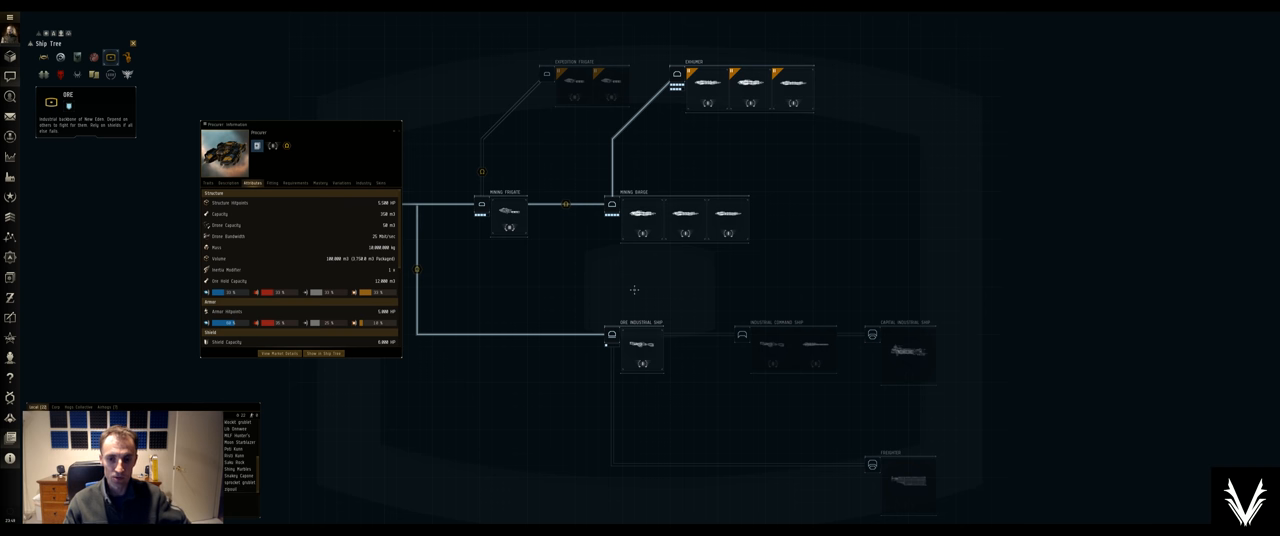
pyautogui.moveTo(510, 212)
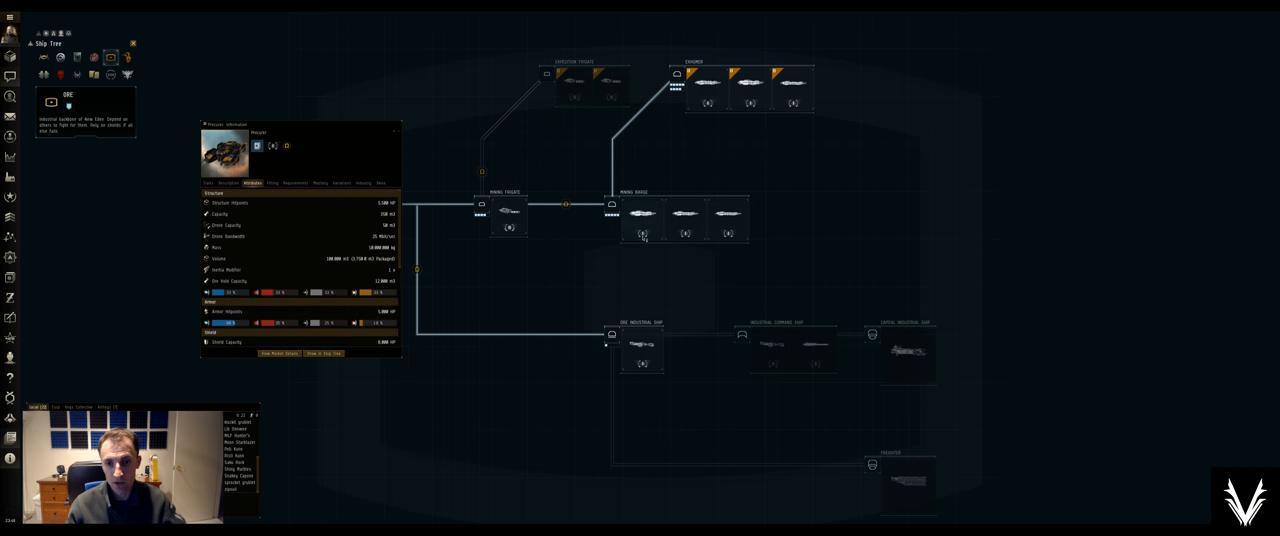
pyautogui.moveTo(780, 236)
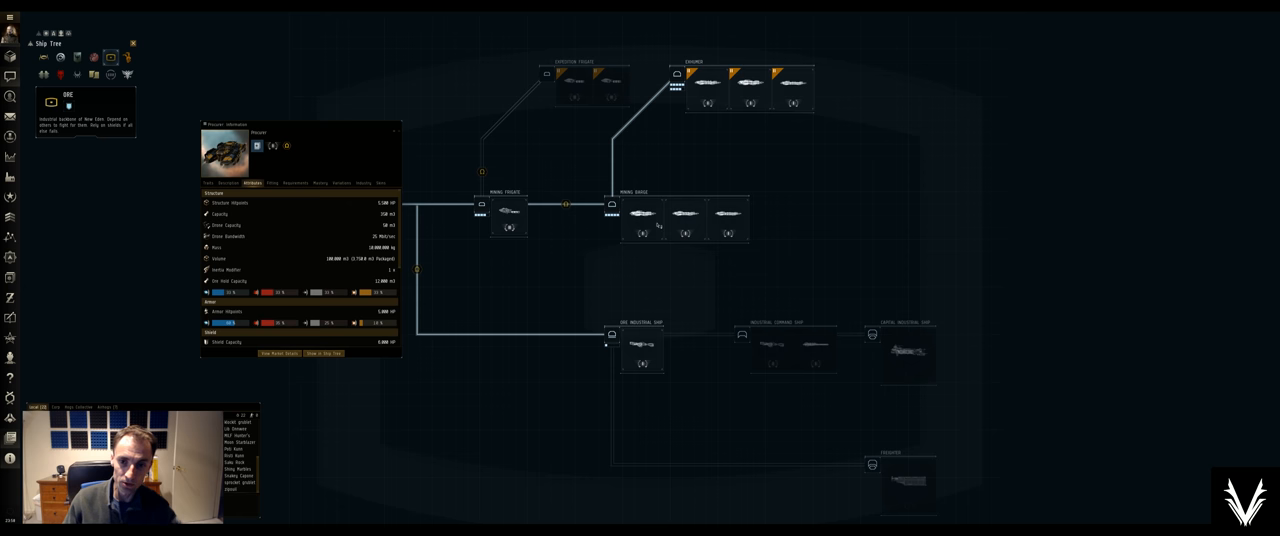
pyautogui.moveTo(508, 212)
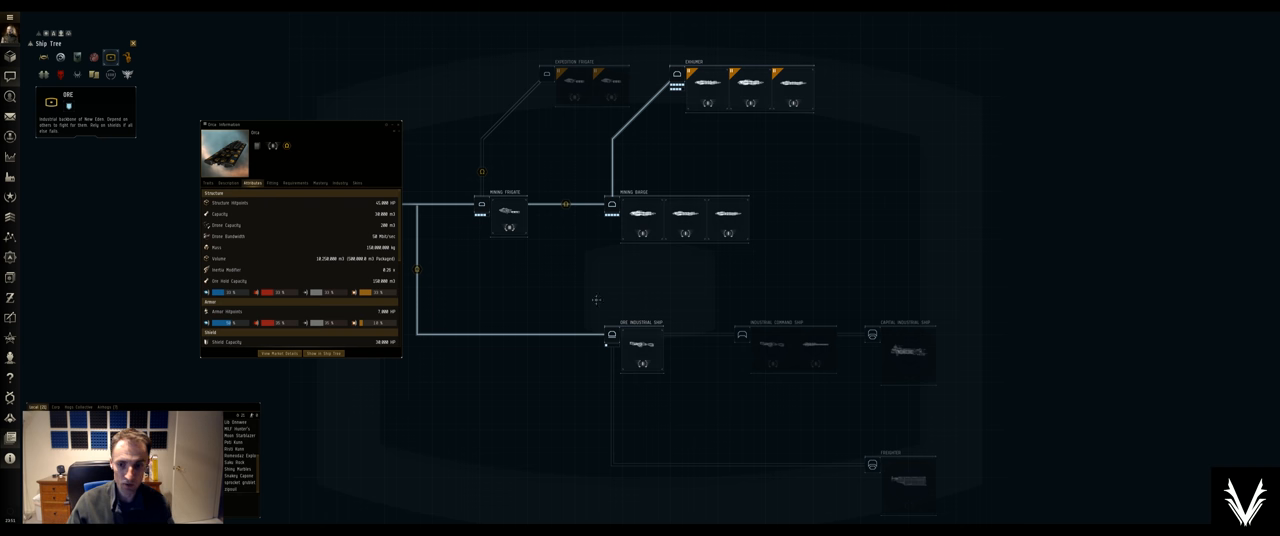
pyautogui.moveTo(492, 308)
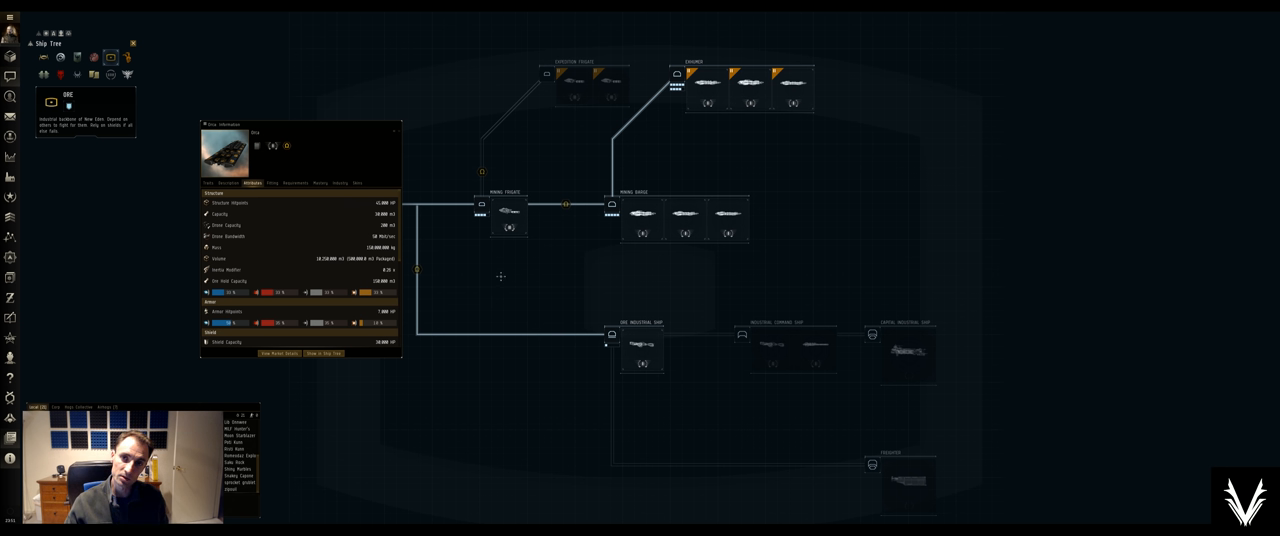
pyautogui.moveTo(642, 216)
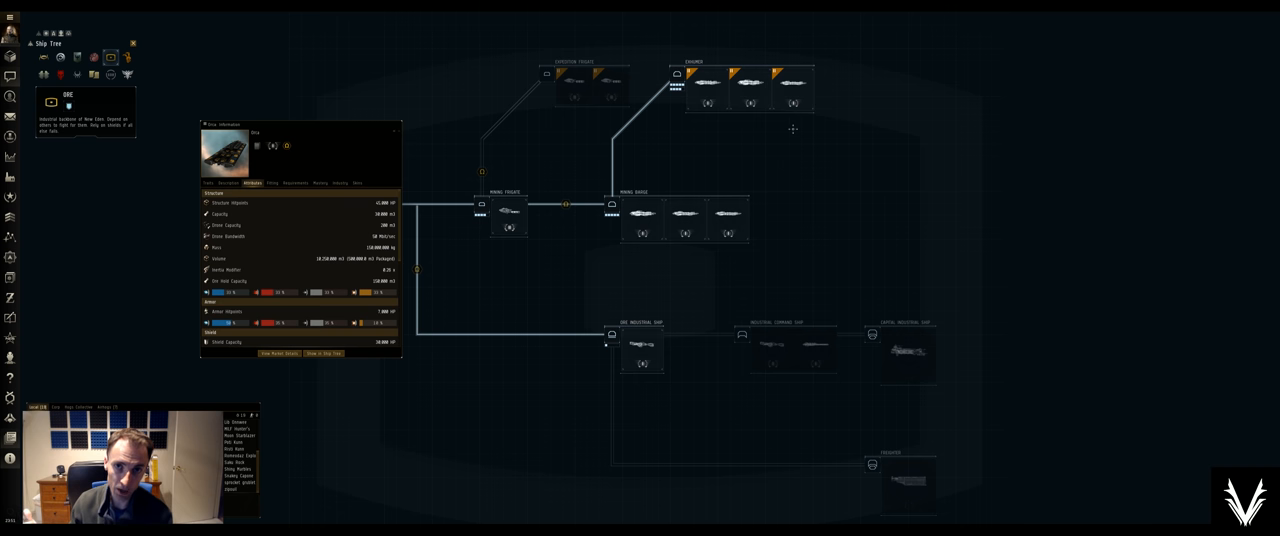
pyautogui.moveTo(816, 344)
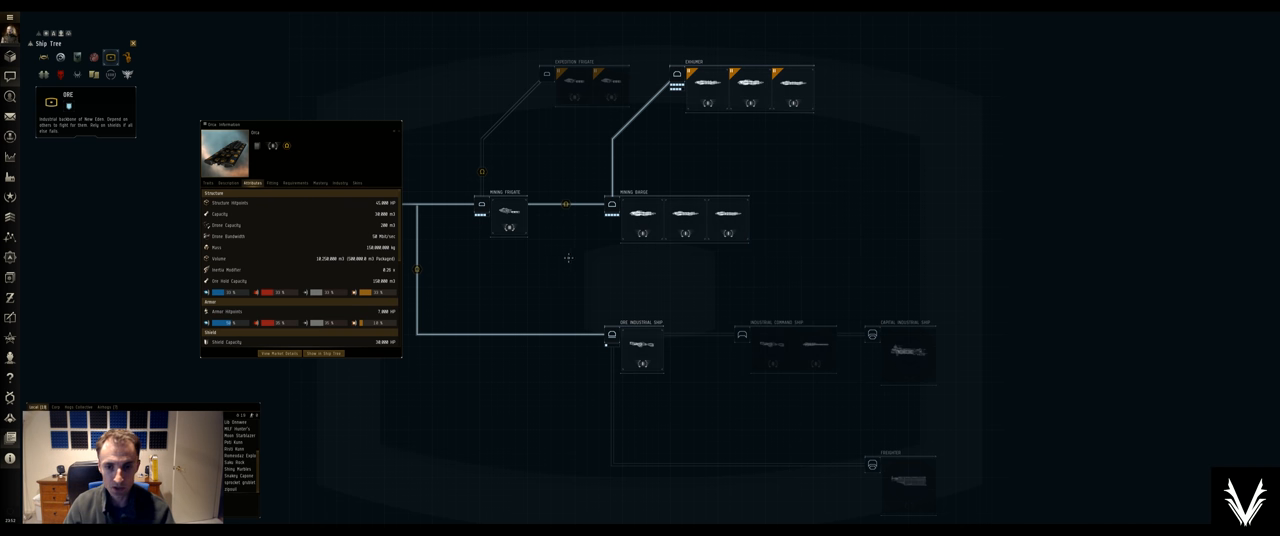
pyautogui.moveTo(644, 218)
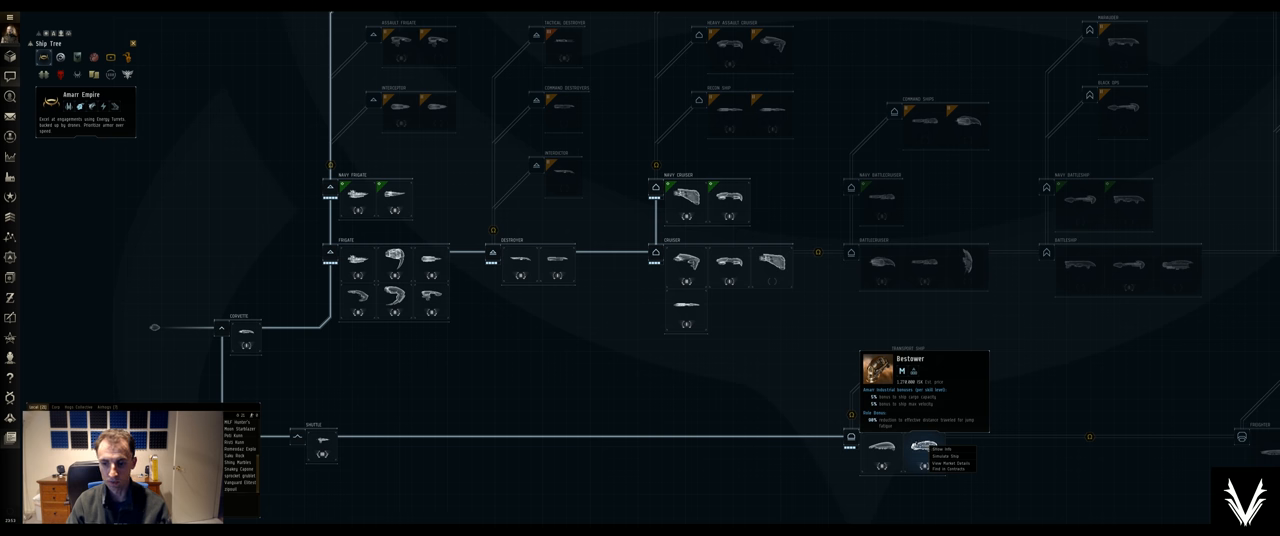
# Show the Bestower's info and review its attributes down to the fitting-related figures
pyautogui.click(944, 452)
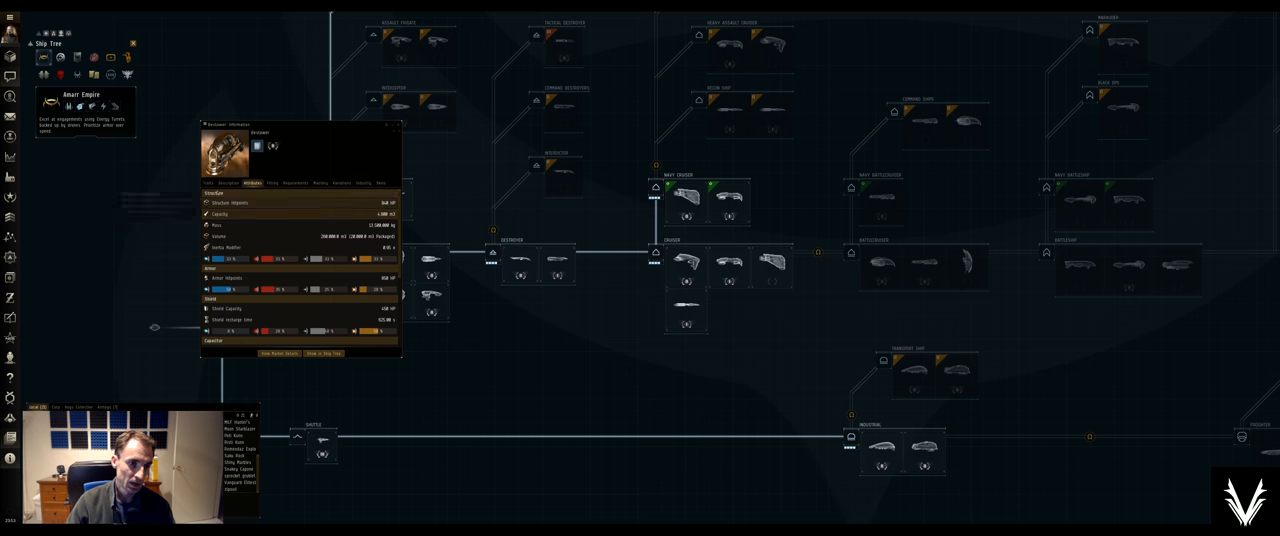
pyautogui.scroll(-3)
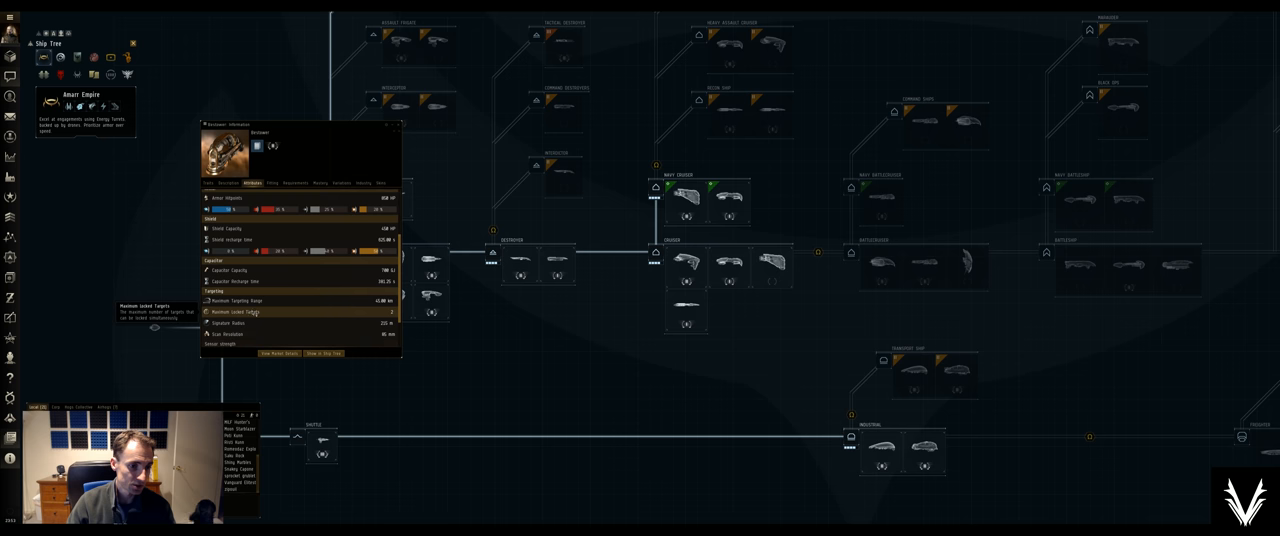
pyautogui.scroll(3)
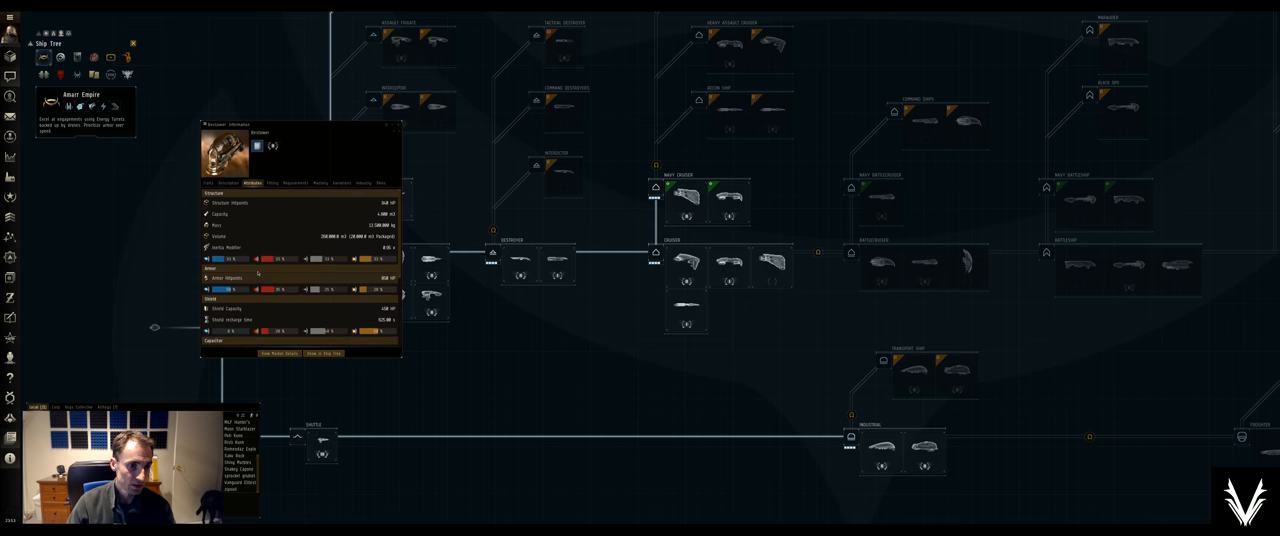
pyautogui.scroll(-3)
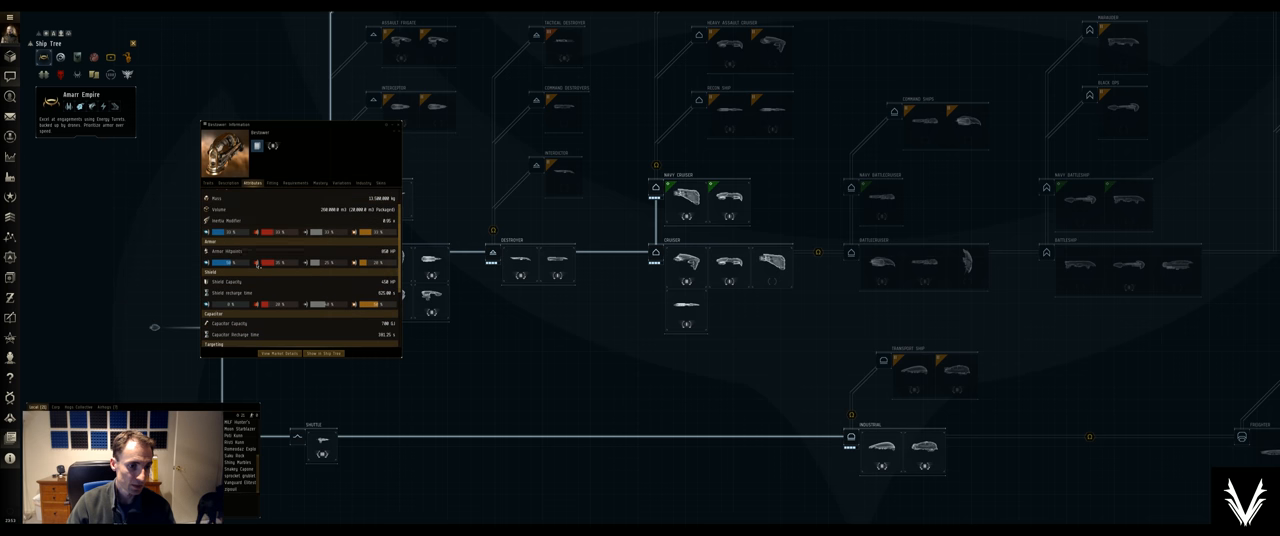
pyautogui.scroll(-3)
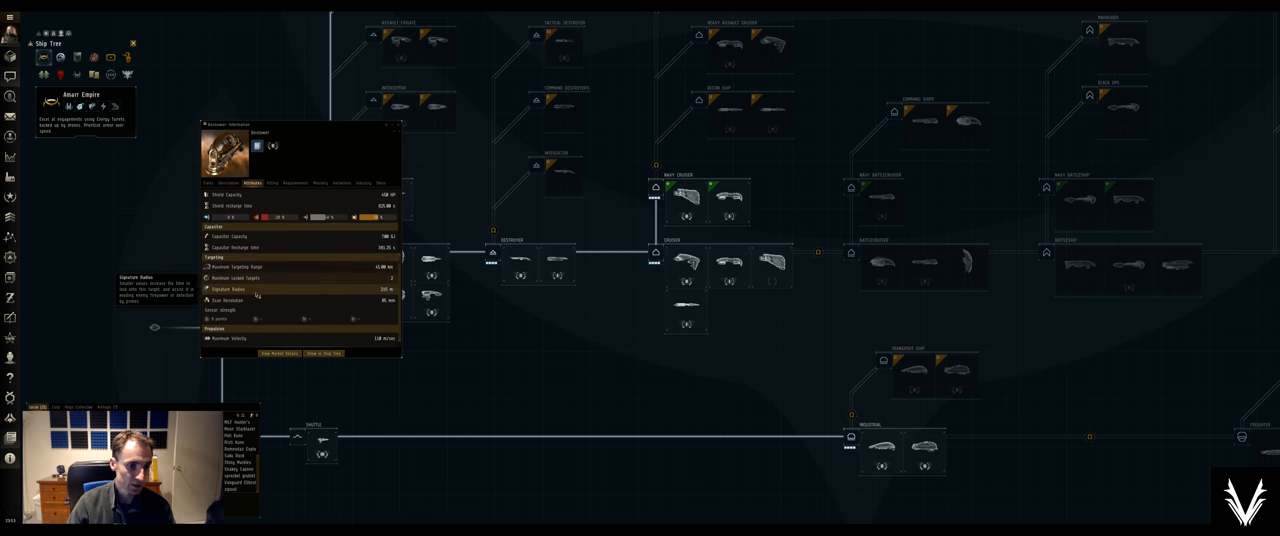
pyautogui.click(272, 184)
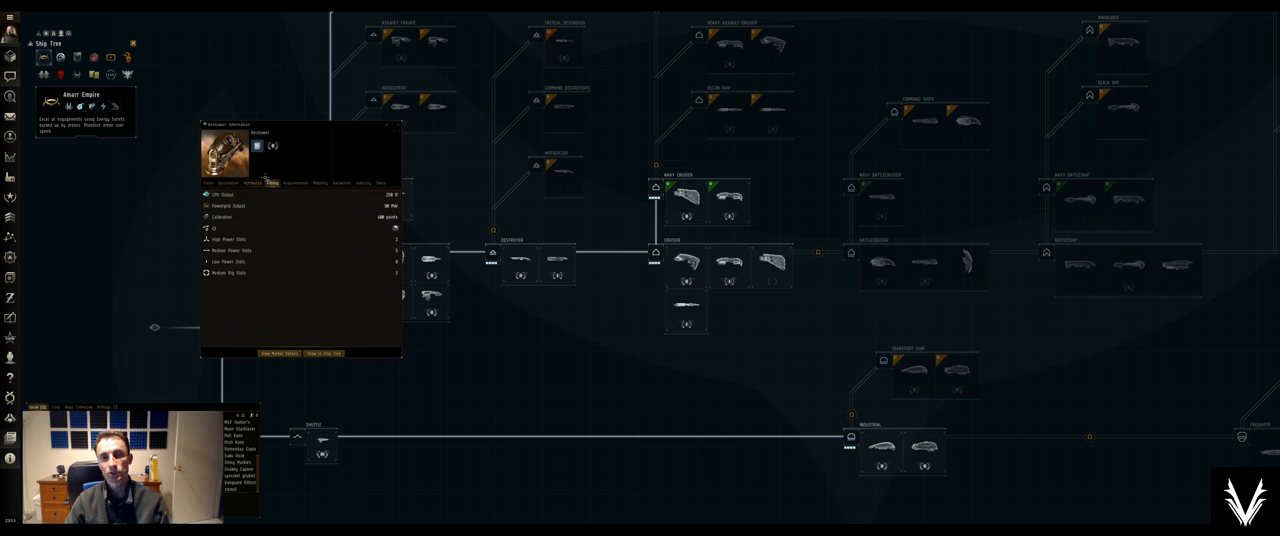
# Return to the mining ship tree and show the Venture's trait descriptions
pyautogui.click(250, 184)
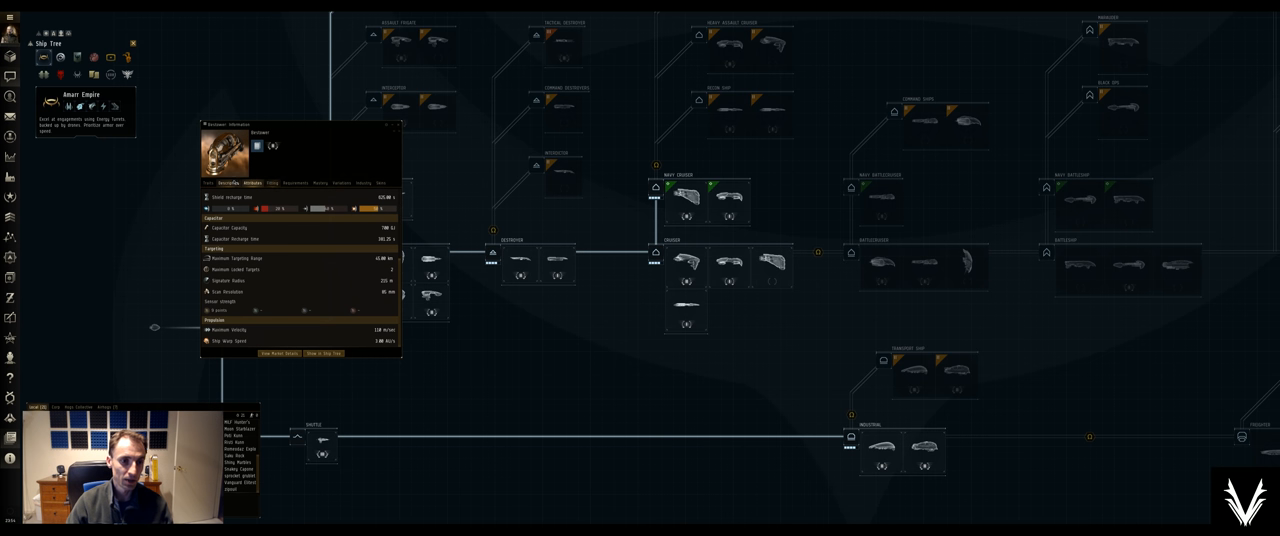
pyautogui.click(208, 182)
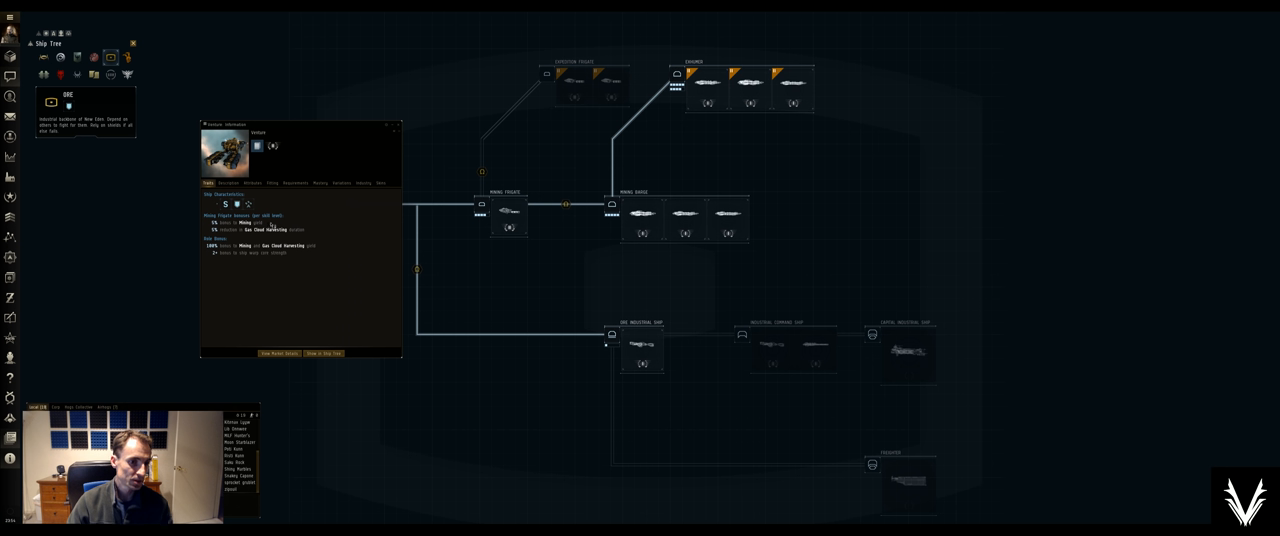
pyautogui.moveTo(510, 210)
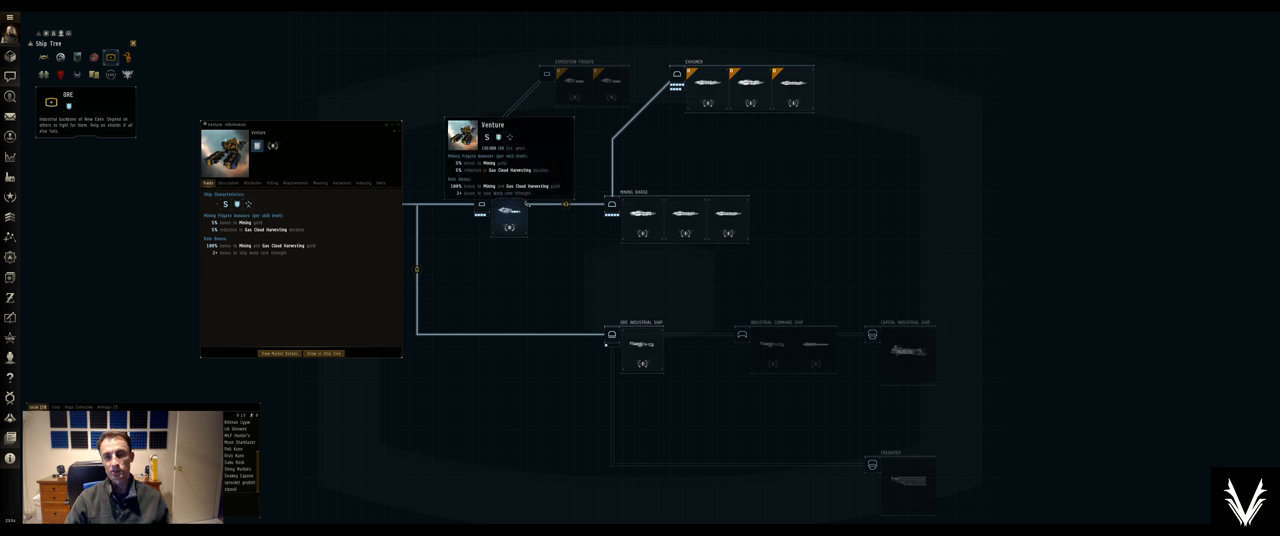